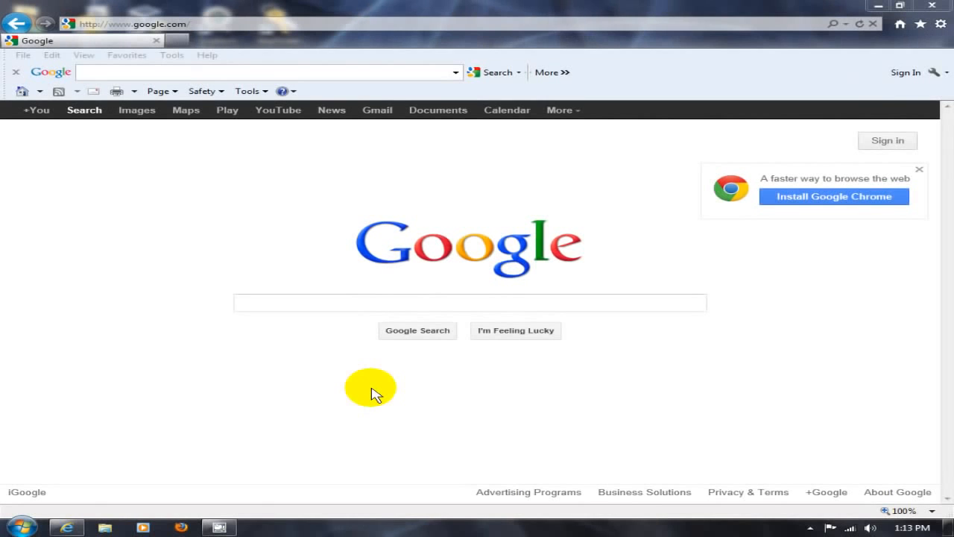
{"action": "mouse_move", "coordinate": [227, 167]}
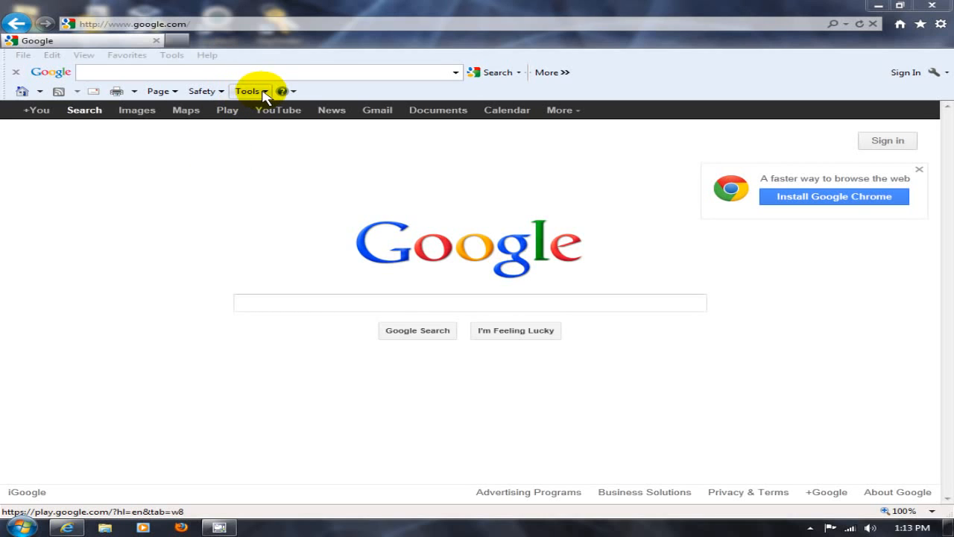
- Disable the Google Toolbar add-on and its Google Toolbar Helper in Manage Add-ons
{"action": "left_click", "coordinate": [251, 91]}
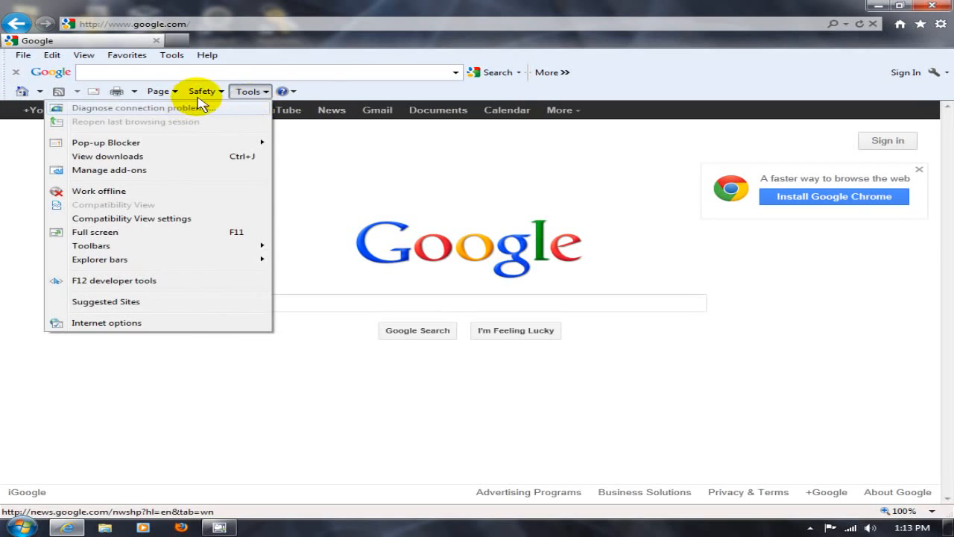
{"action": "mouse_move", "coordinate": [699, 67]}
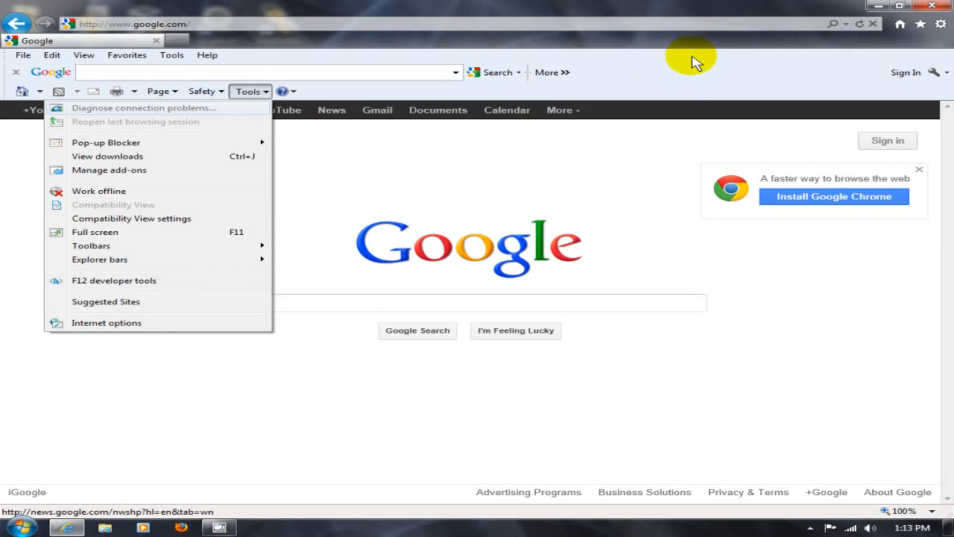
{"action": "left_click", "coordinate": [91, 246]}
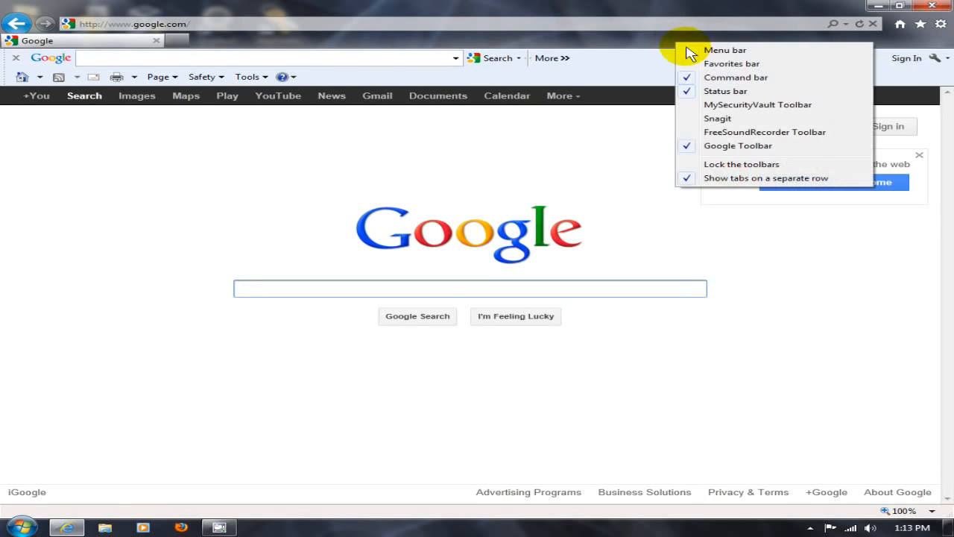
{"action": "left_click", "coordinate": [729, 50]}
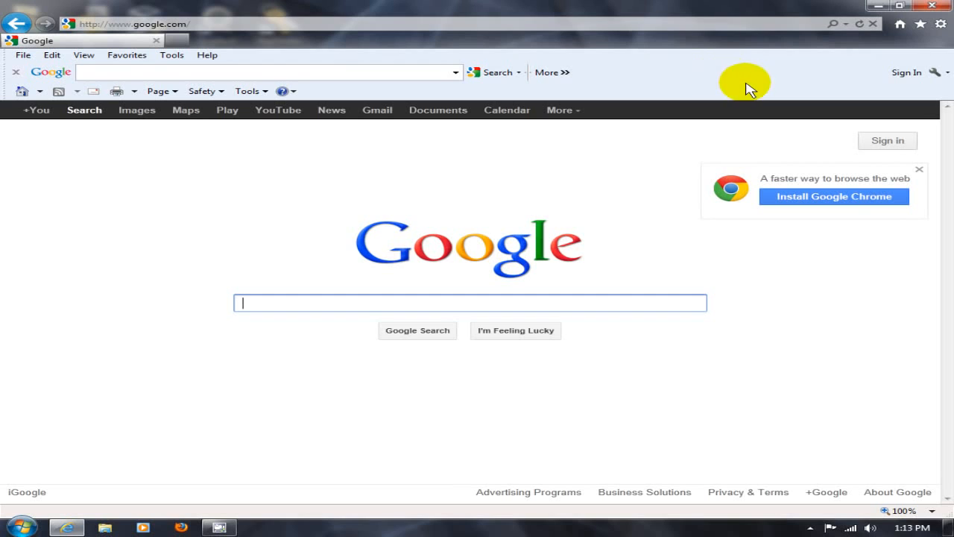
{"action": "left_click", "coordinate": [172, 54]}
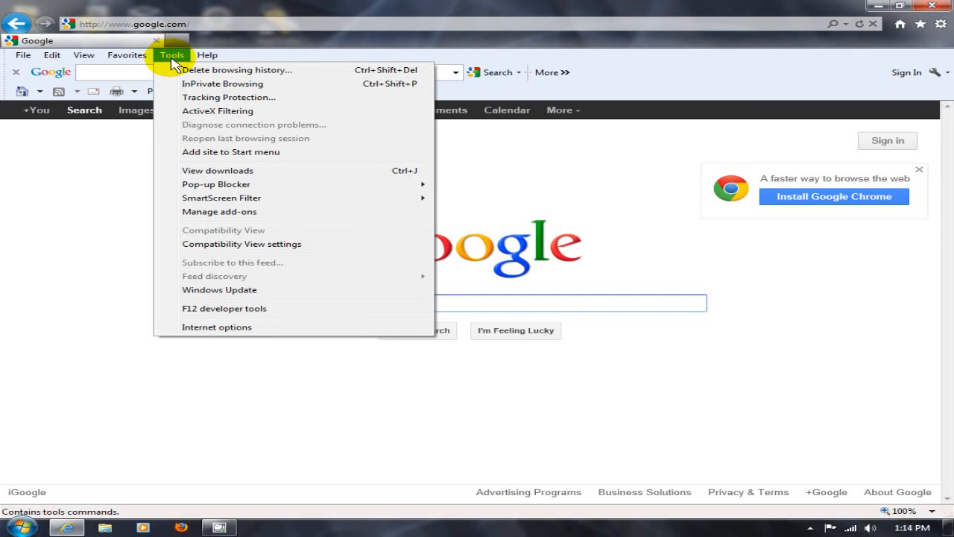
{"action": "mouse_move", "coordinate": [229, 219]}
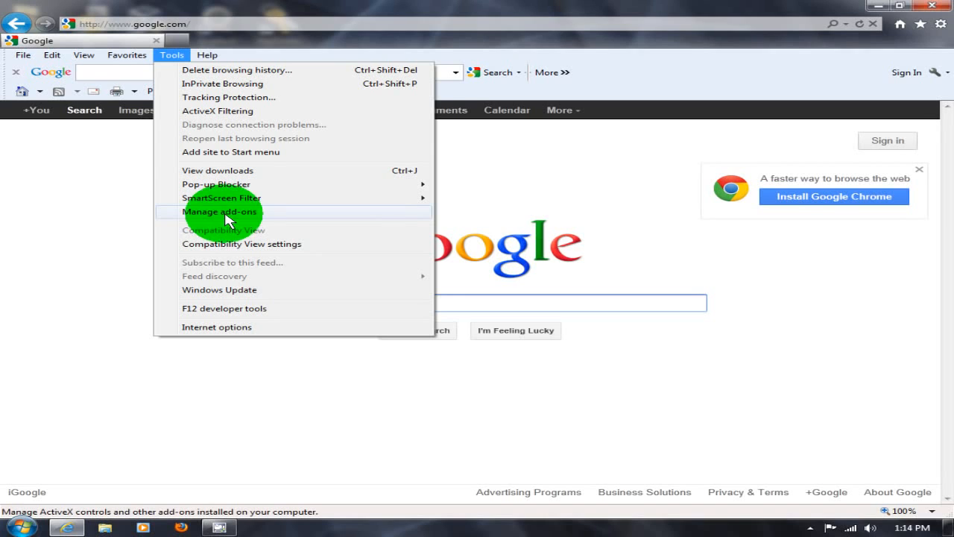
{"action": "left_click", "coordinate": [219, 212]}
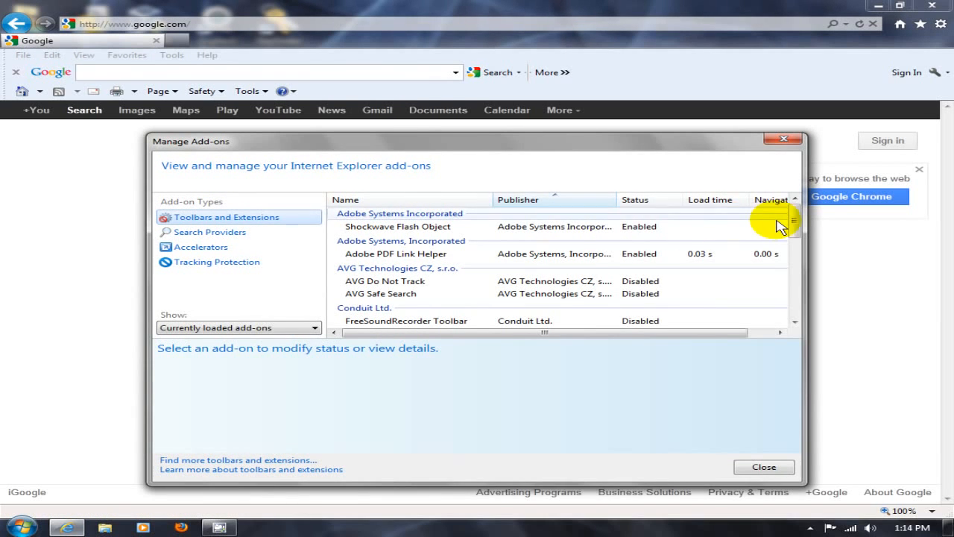
{"action": "scroll", "scroll_direction": "down", "scroll_amount": 3}
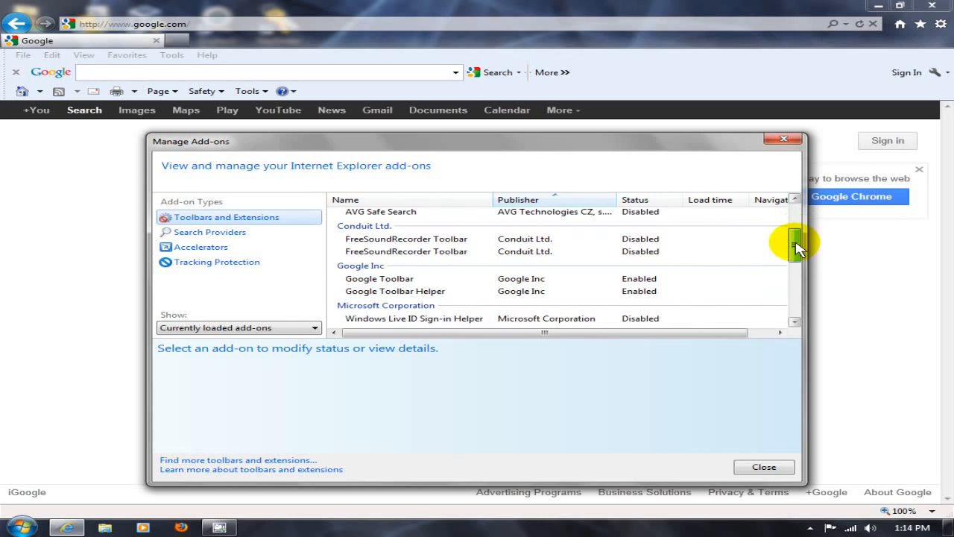
{"action": "left_click", "coordinate": [378, 278]}
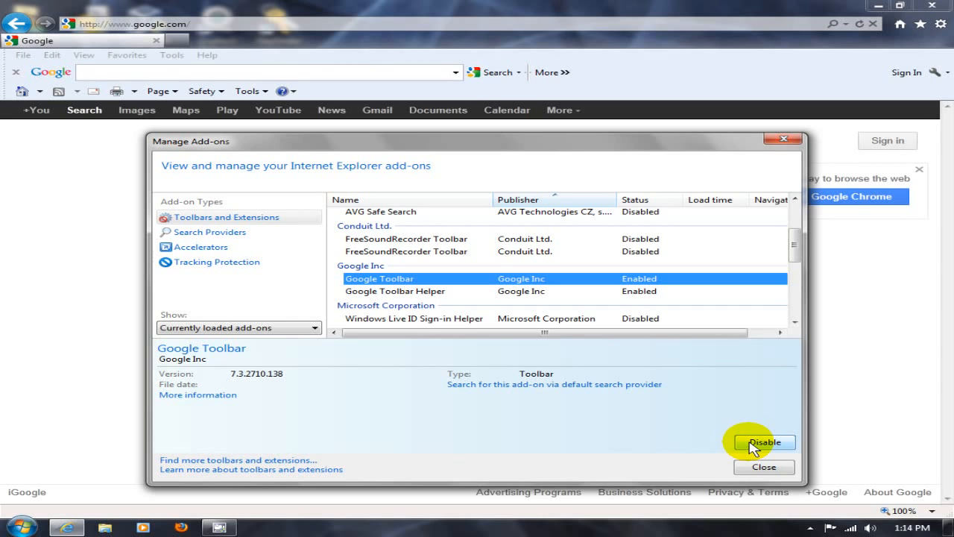
{"action": "left_click", "coordinate": [765, 442]}
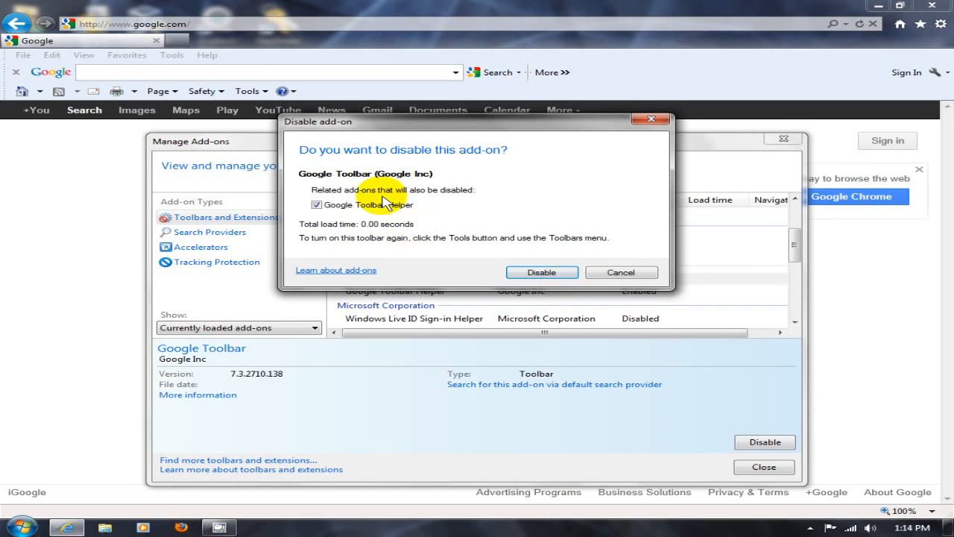
{"action": "mouse_move", "coordinate": [354, 216]}
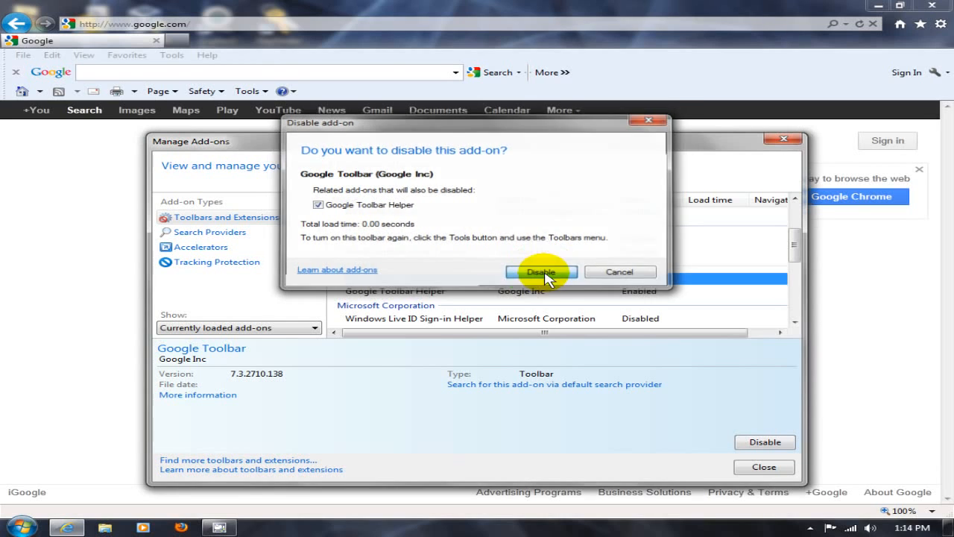
{"action": "left_click", "coordinate": [541, 271]}
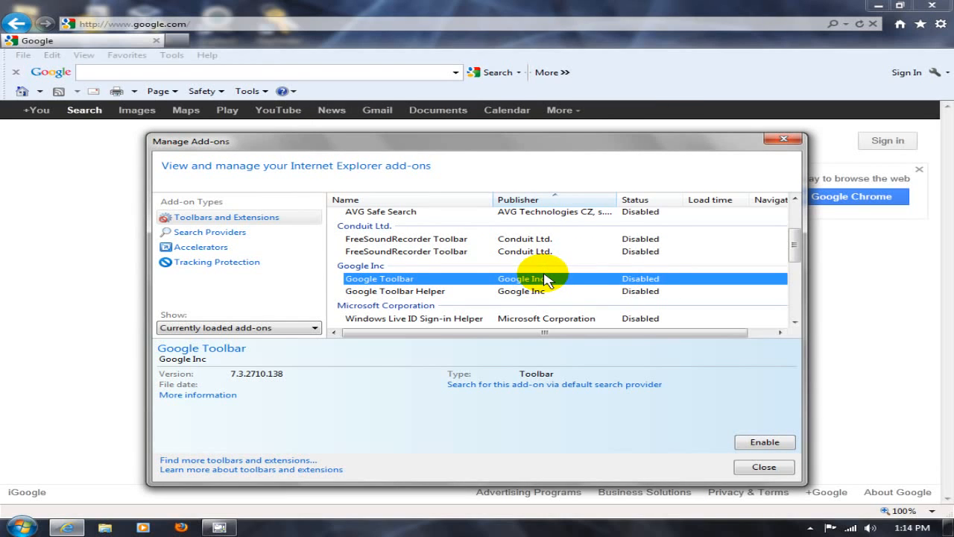
{"action": "mouse_move", "coordinate": [760, 483]}
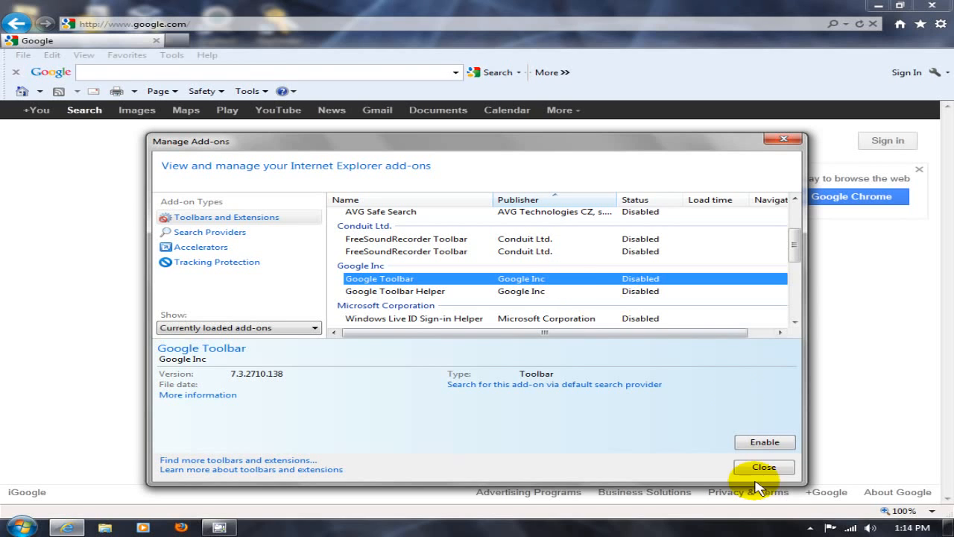
{"action": "left_click", "coordinate": [764, 467]}
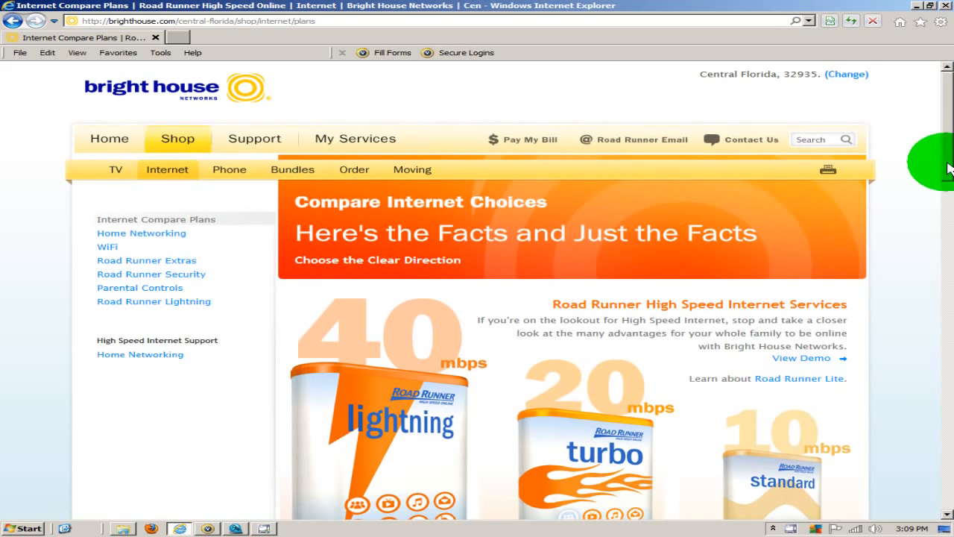
- Scroll the Bright House Internet page to the 40, 20 and 10 mbps plan comparison
{"action": "scroll", "scroll_direction": "down", "scroll_amount": 3}
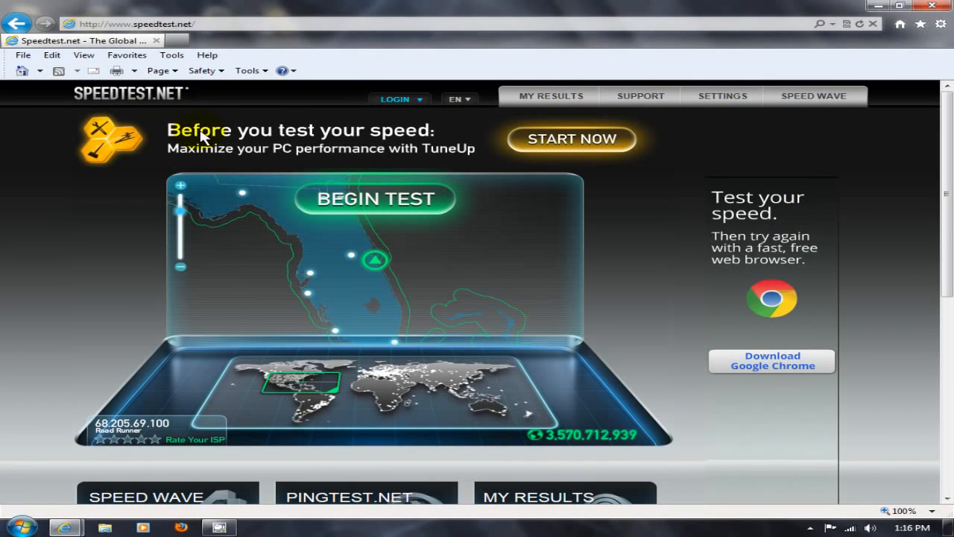
{"action": "mouse_move", "coordinate": [468, 167]}
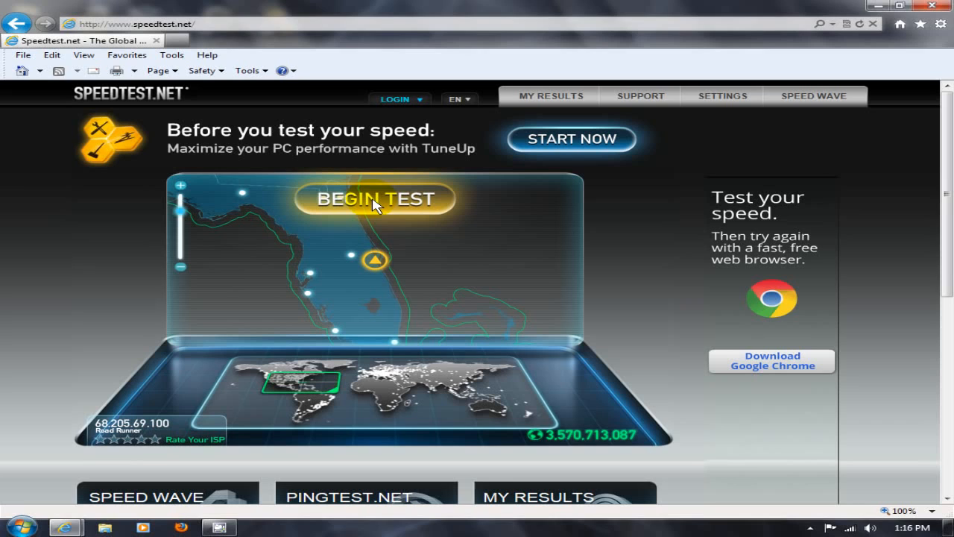
- Run the Speedtest.net test in Internet Explorer: 36 ms ping, 26.42 Mbps down, 1.96 Mbps up
{"action": "left_click", "coordinate": [375, 199]}
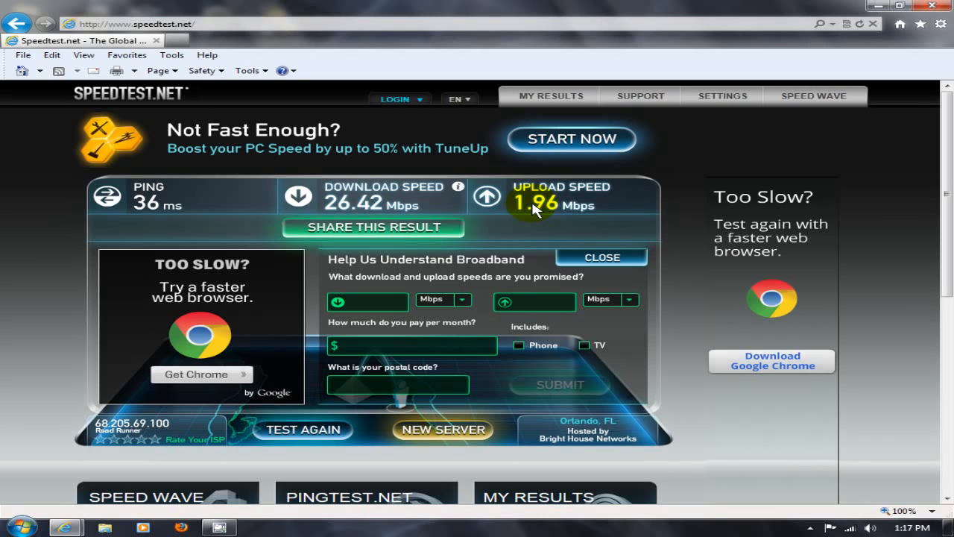
{"action": "mouse_move", "coordinate": [541, 211]}
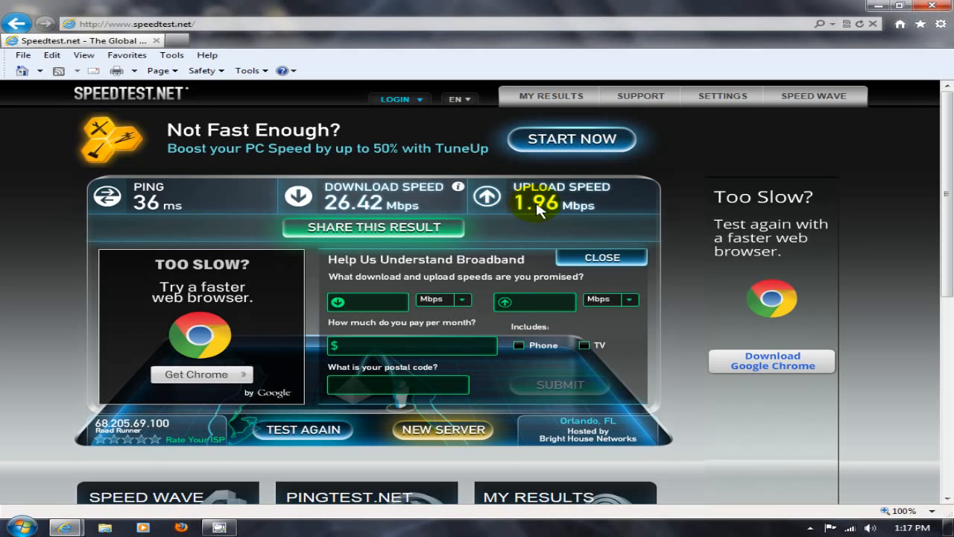
{"action": "mouse_move", "coordinate": [738, 213]}
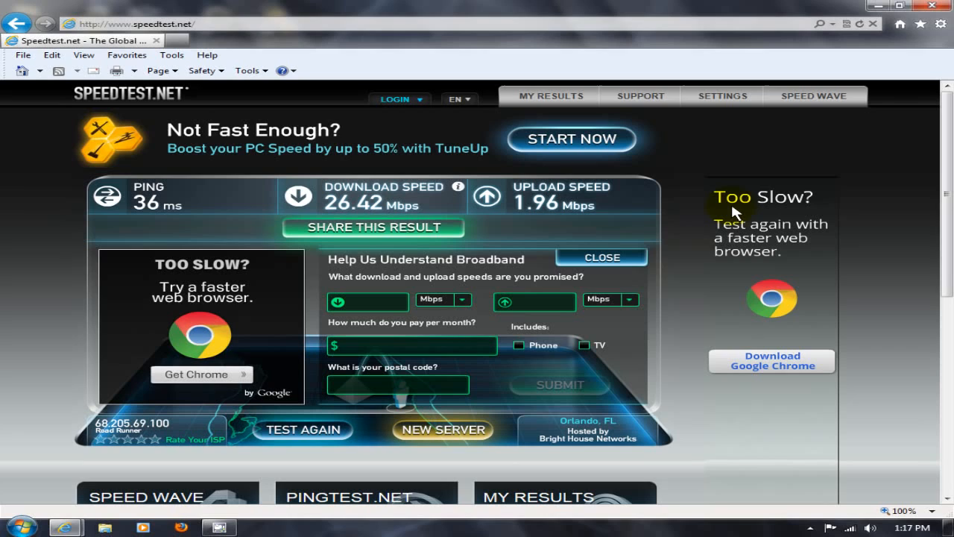
{"action": "mouse_move", "coordinate": [766, 237]}
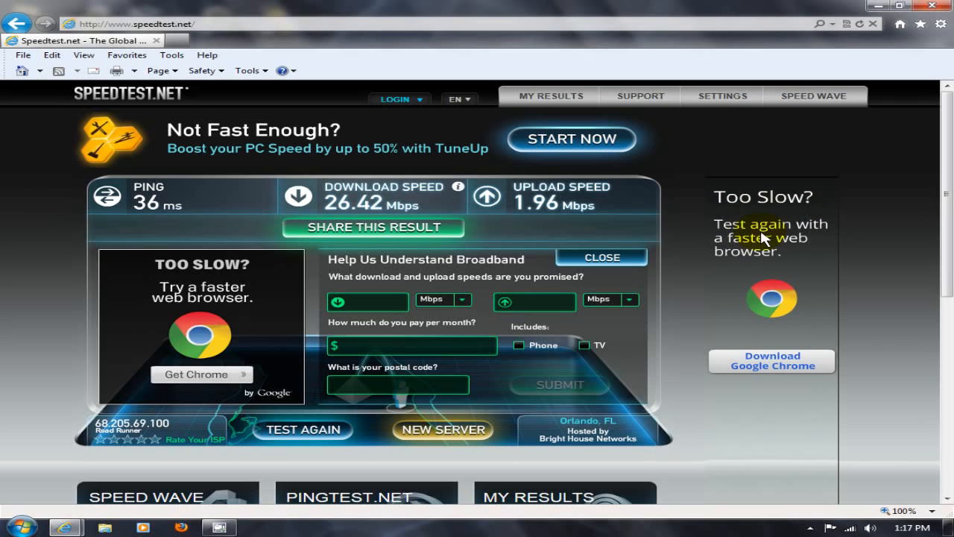
{"action": "mouse_move", "coordinate": [781, 294]}
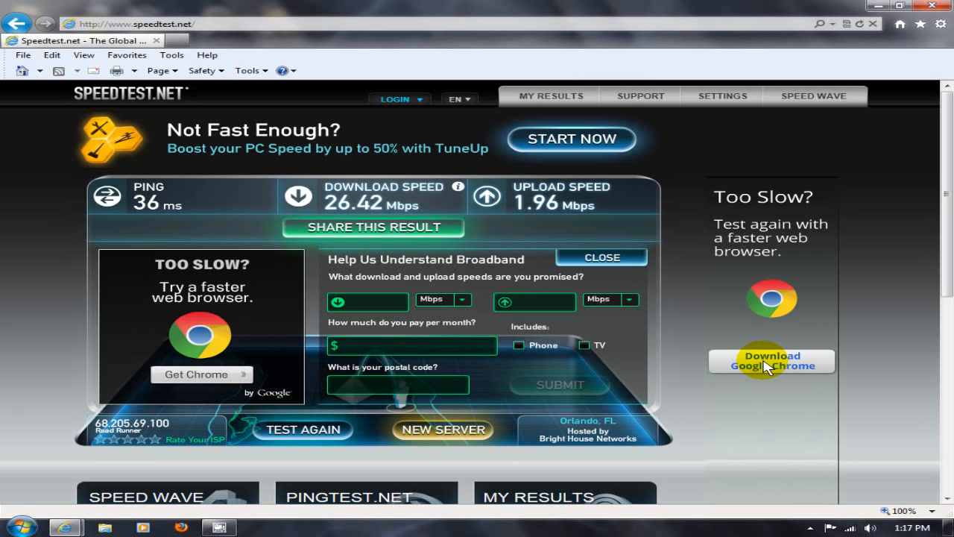
- Visit the Google Chrome download page from the Speedtest.net ad, then go back
{"action": "left_click", "coordinate": [772, 361]}
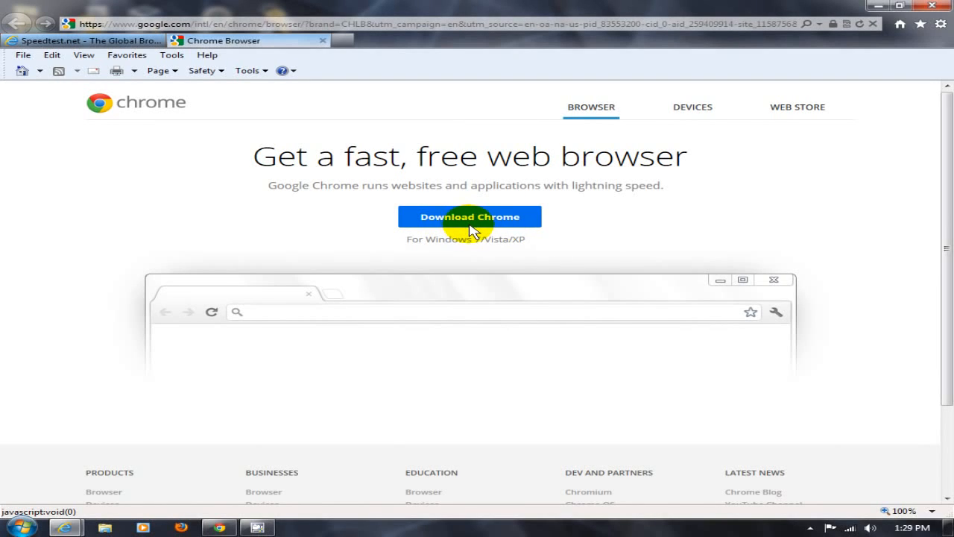
{"action": "mouse_move", "coordinate": [496, 228]}
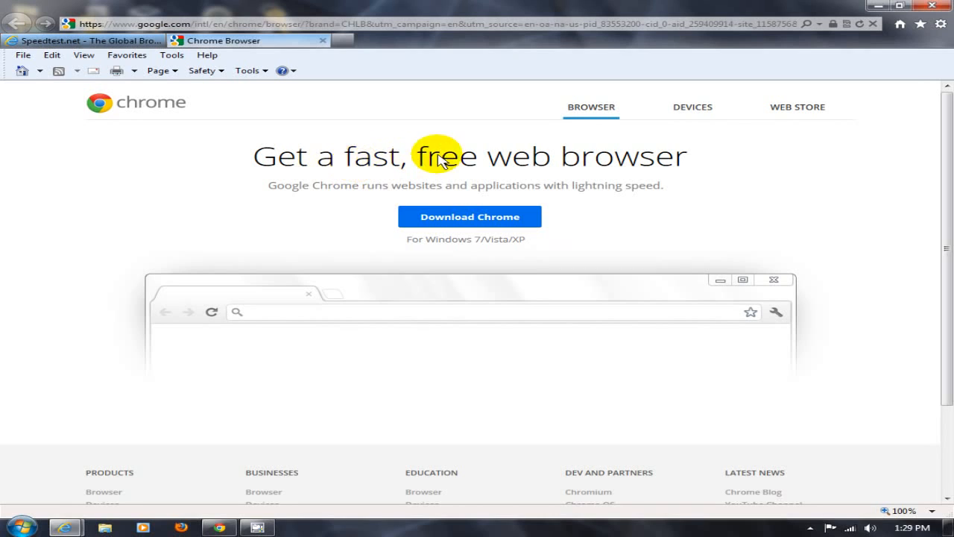
{"action": "mouse_move", "coordinate": [689, 158]}
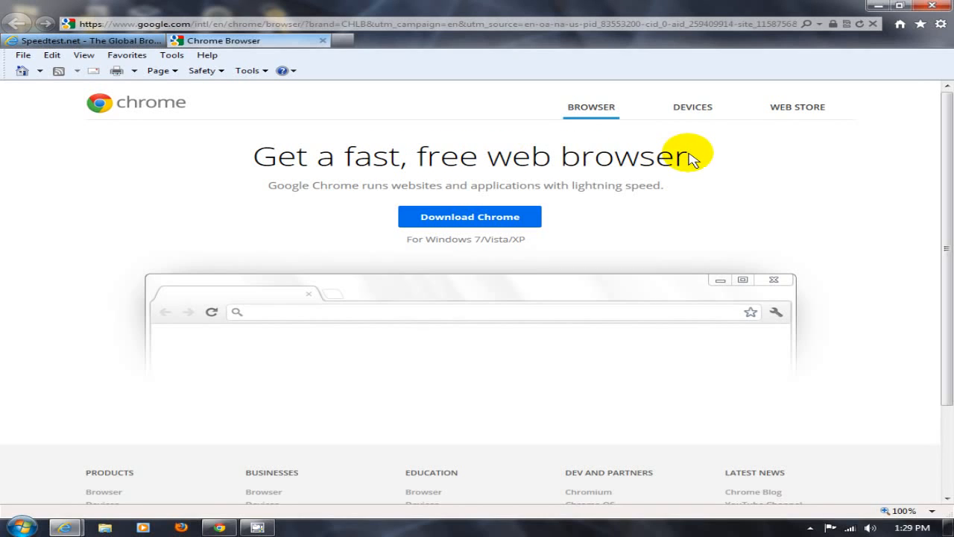
{"action": "mouse_move", "coordinate": [527, 278]}
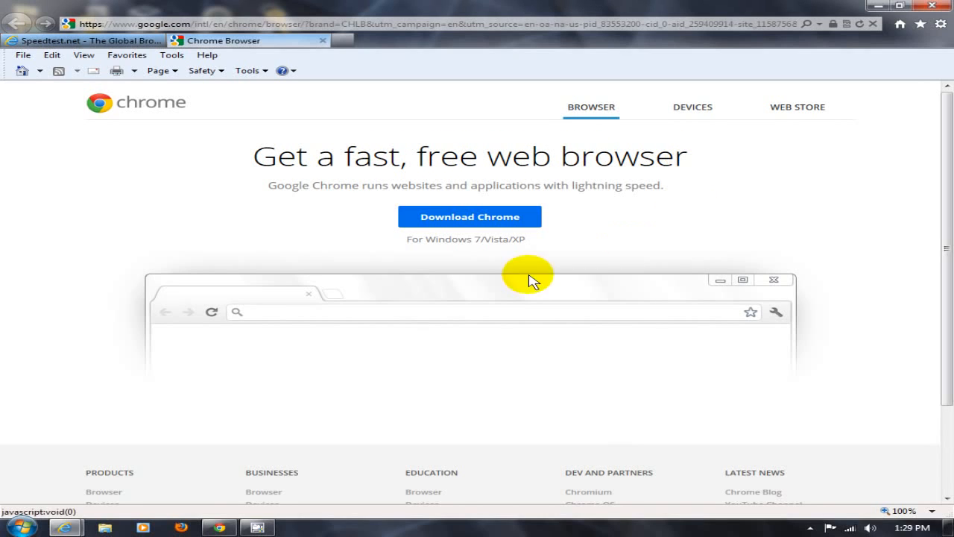
{"action": "mouse_move", "coordinate": [470, 250]}
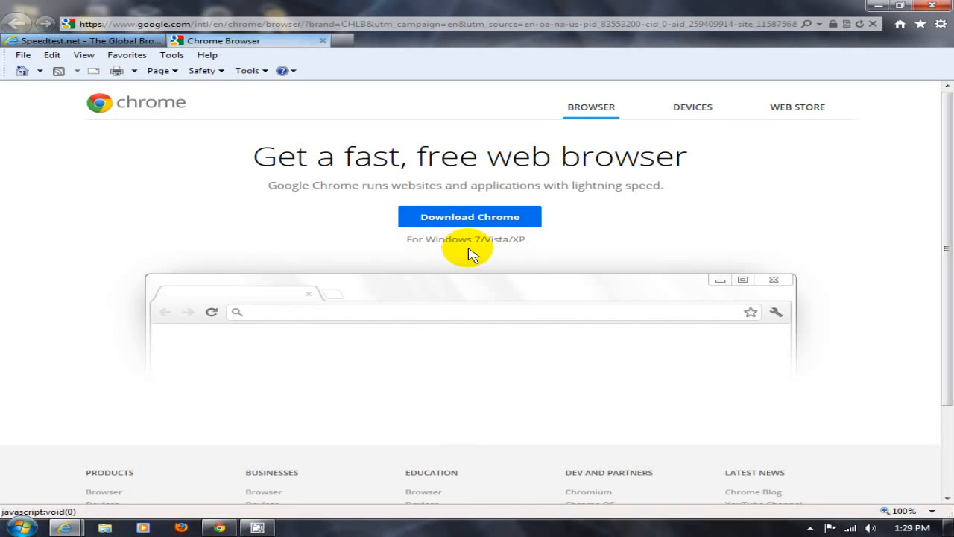
{"action": "mouse_move", "coordinate": [523, 251]}
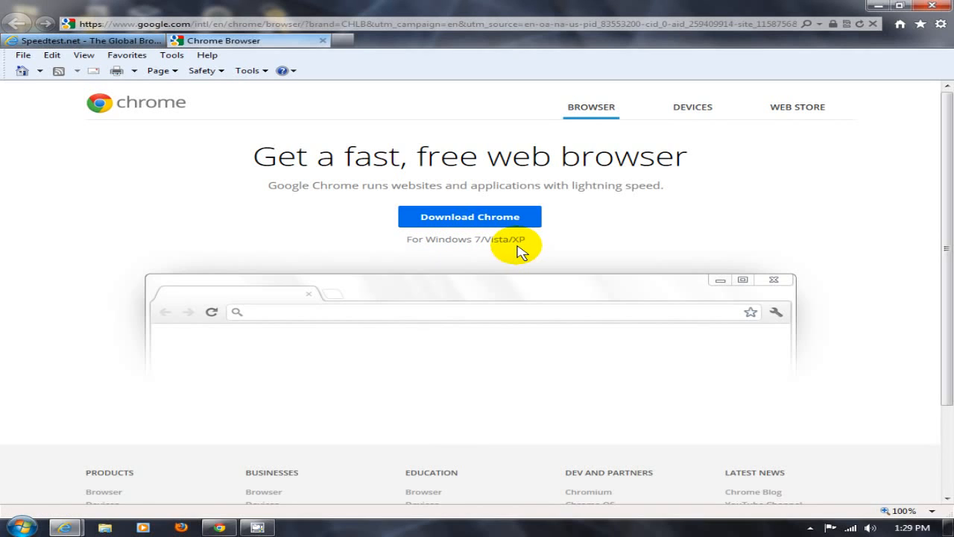
{"action": "mouse_move", "coordinate": [534, 252]}
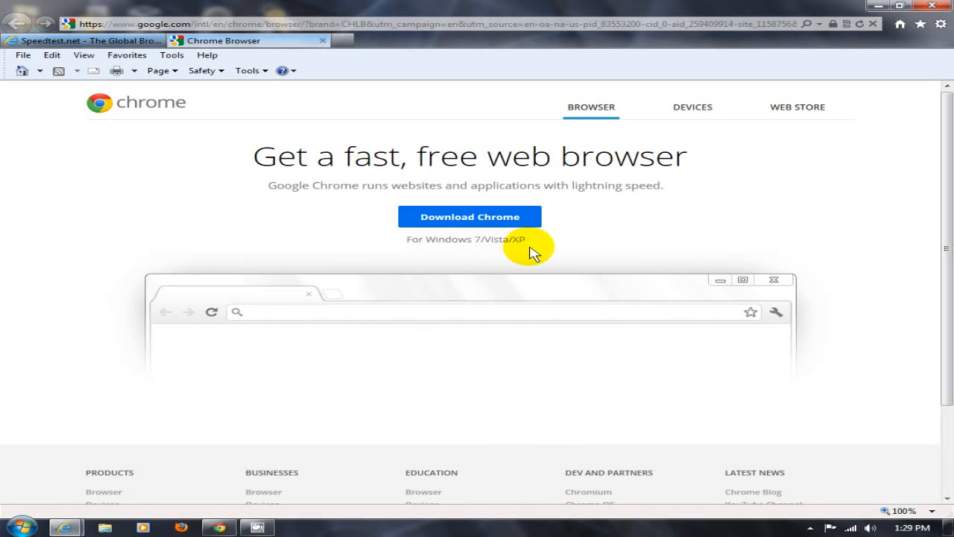
{"action": "left_click", "coordinate": [82, 40]}
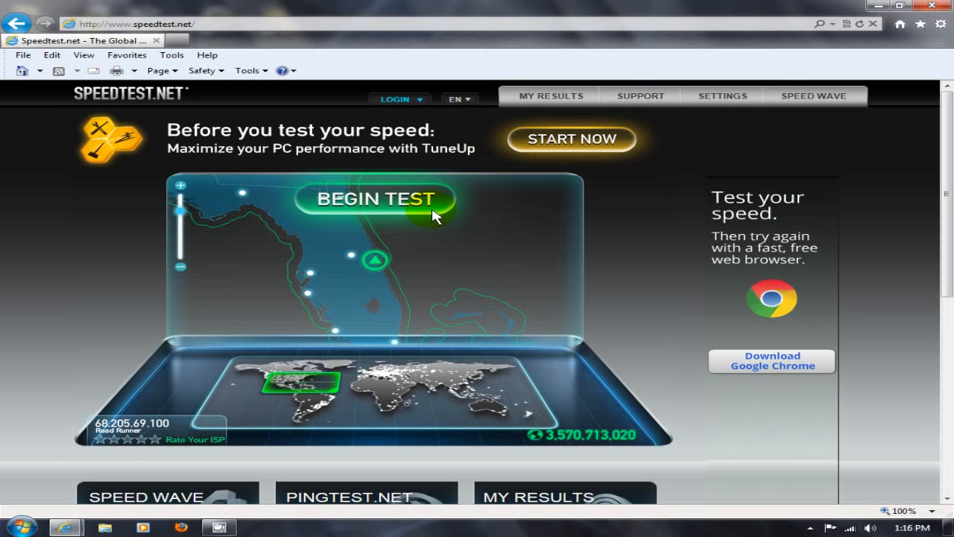
{"action": "mouse_move", "coordinate": [376, 205]}
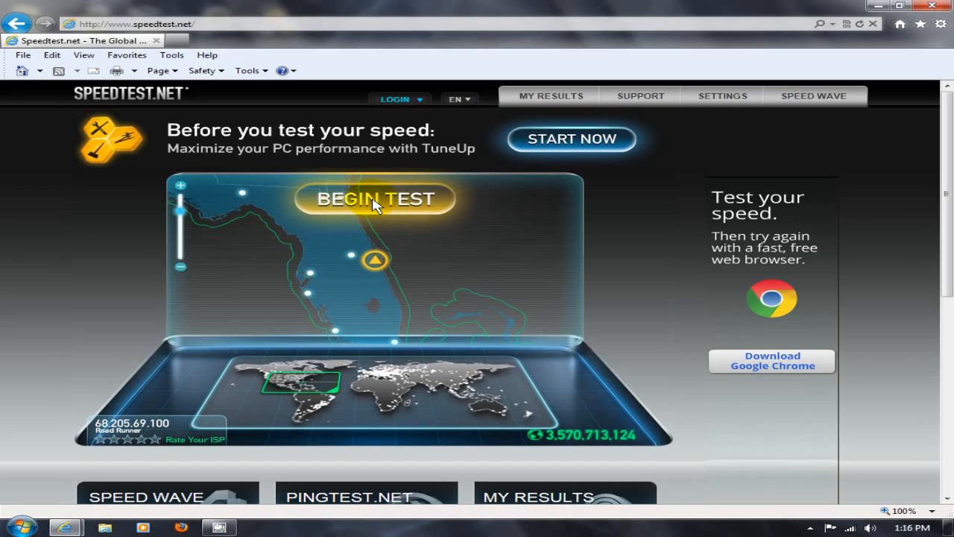
- Start a new Internet Explorer speed test against the Orlando, FL server
{"action": "left_click", "coordinate": [374, 199]}
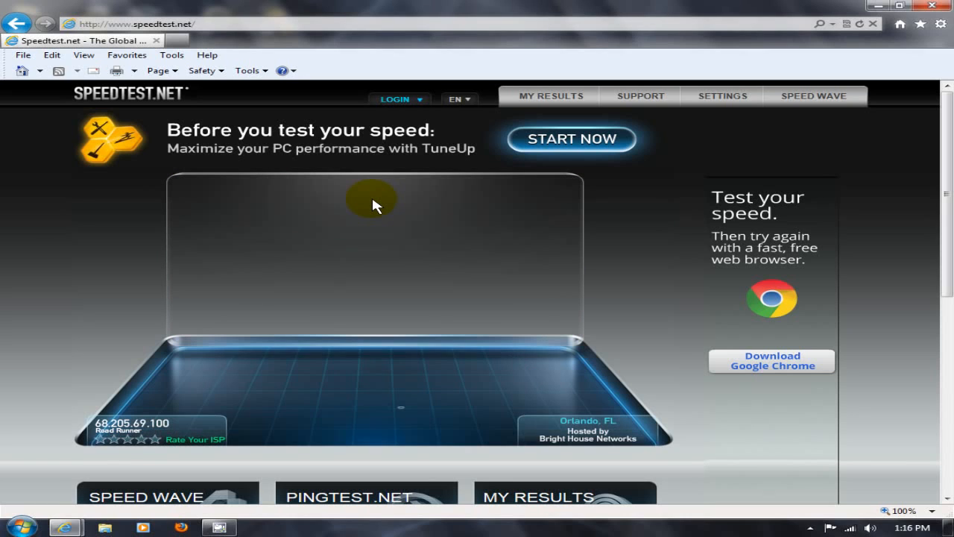
{"action": "left_click", "coordinate": [572, 138]}
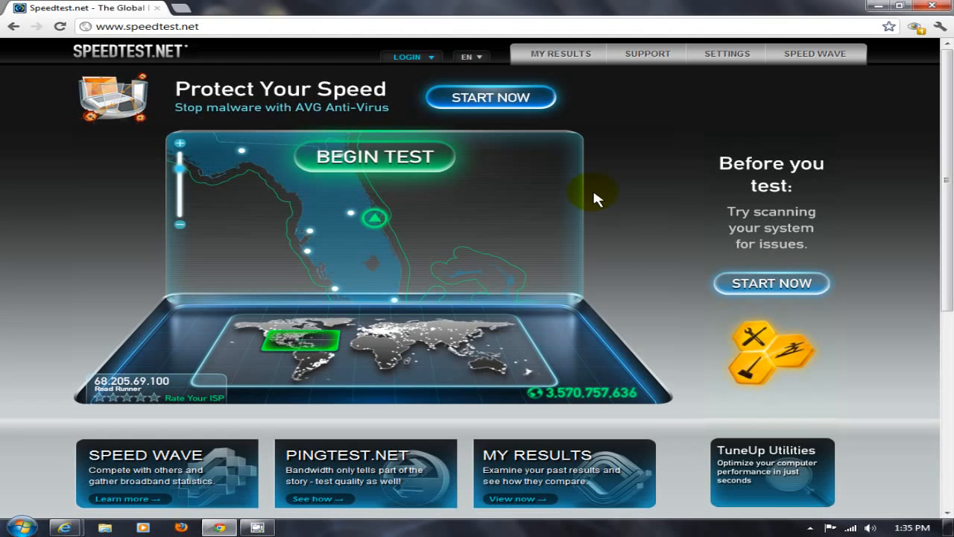
- Begin a Speedtest.net test in Google Chrome so it picks the best server by ping
{"action": "left_click", "coordinate": [375, 157]}
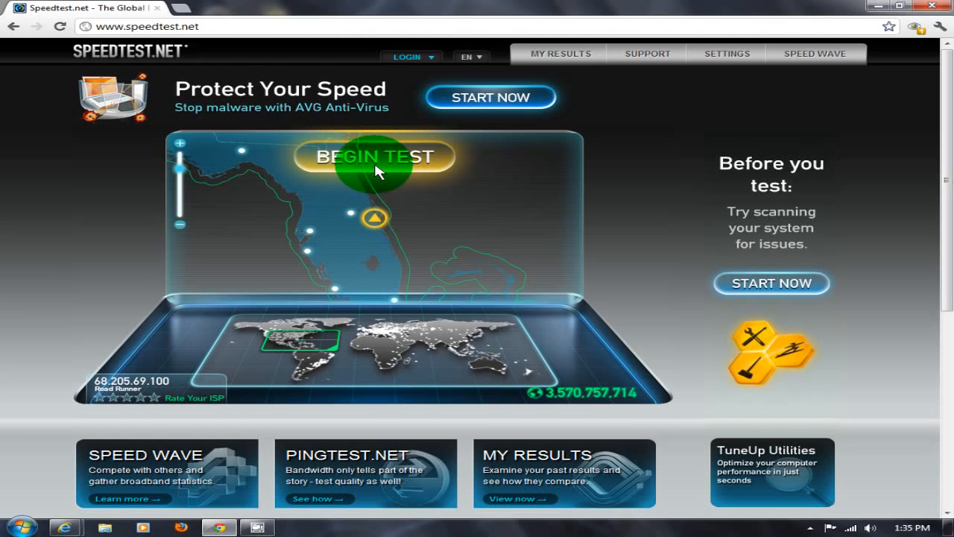
{"action": "left_click", "coordinate": [376, 156]}
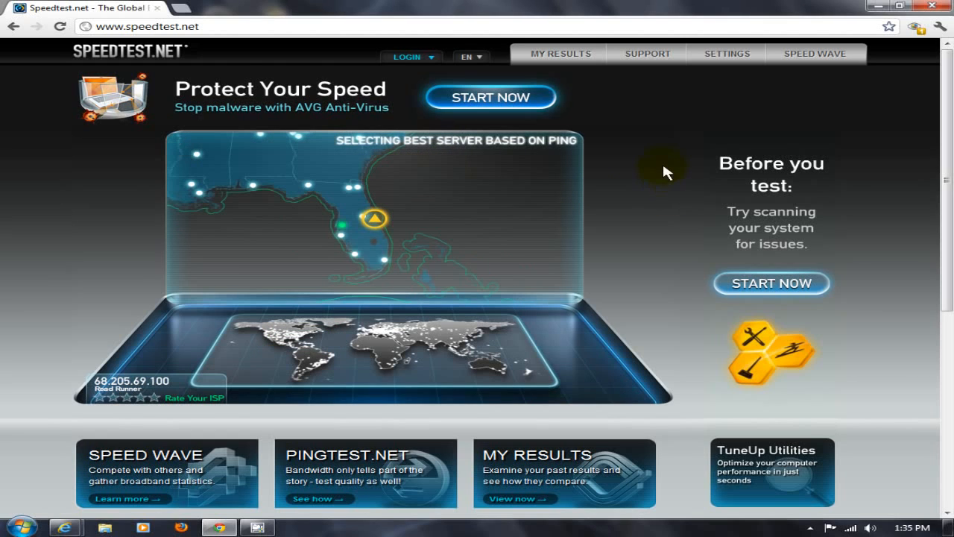